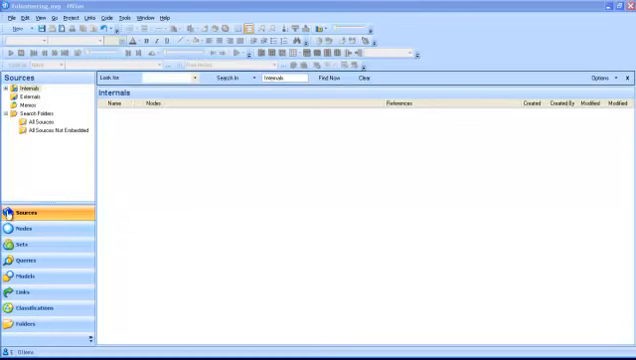
- Show the Cases folder in Nodes, listing all 37 participant cases
left_click(30, 229)
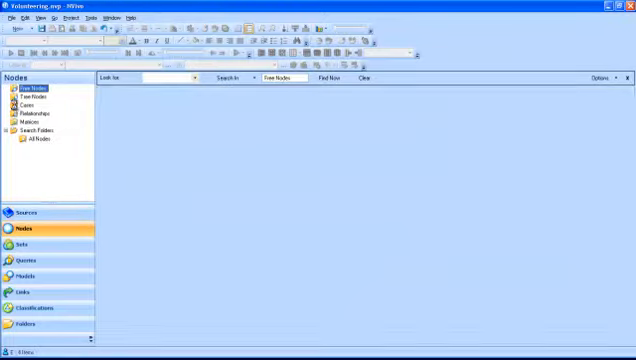
left_click(33, 105)
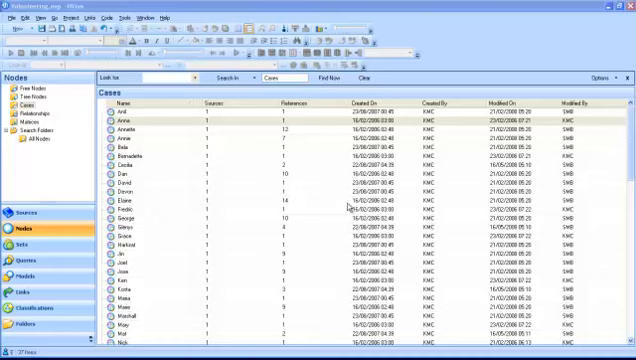
mouse_move(408, 240)
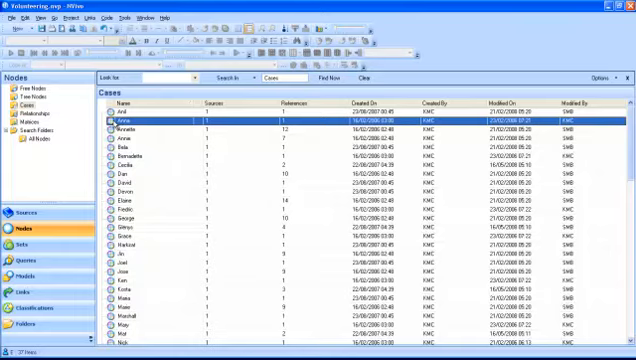
double_click(130, 123)
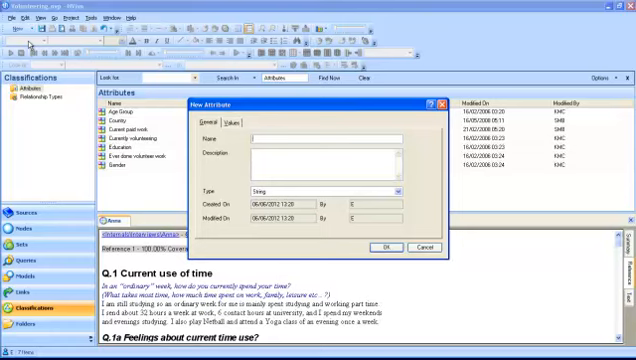
- Name the new attribute 'Length of volunteering' and move on to its values
type("Length of volunteering")
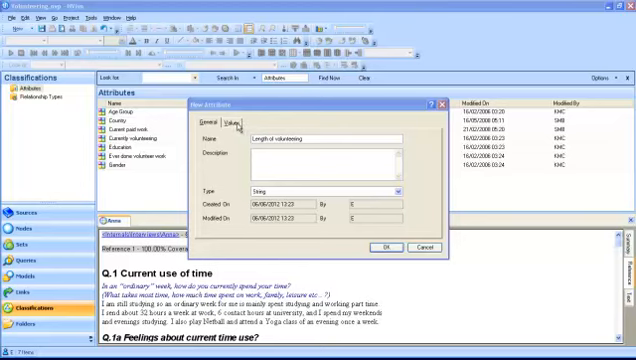
left_click(231, 122)
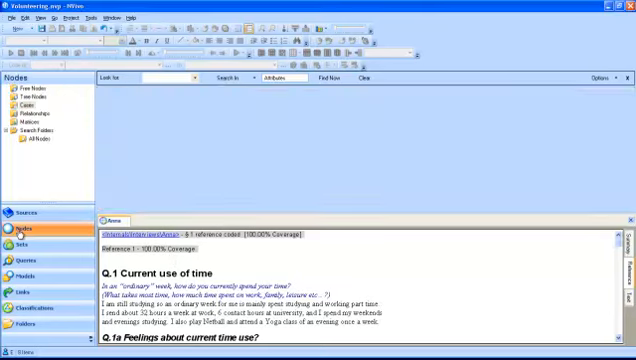
- Return to the Nodes area with Anna's interview still open
left_click(36, 104)
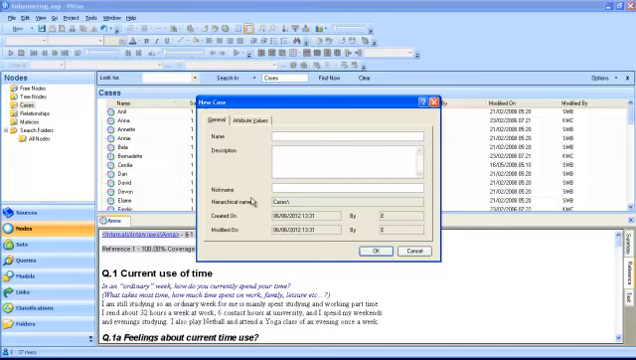
- Enter 'John' as the new case name, giving Cases\John
type("John")
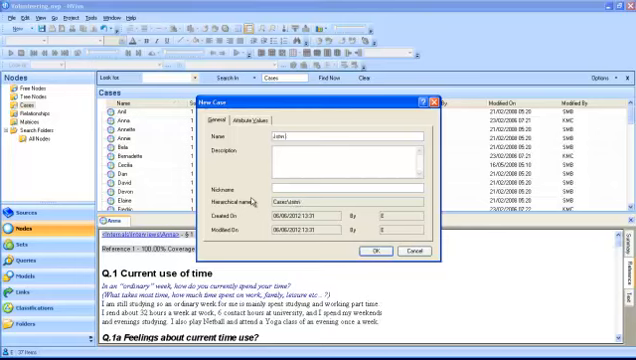